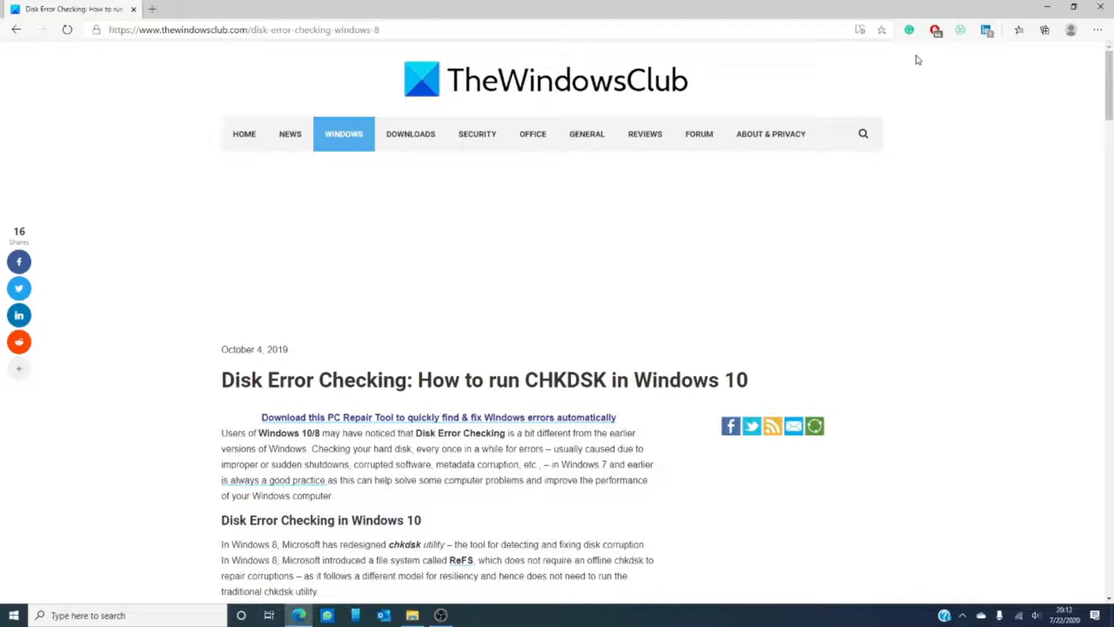
Step: Scroll the article down to the 'Disk Error Checking in Windows 10' and CHKDSK sections
{"action": "scroll", "scroll_direction": "down", "scroll_amount": 3}
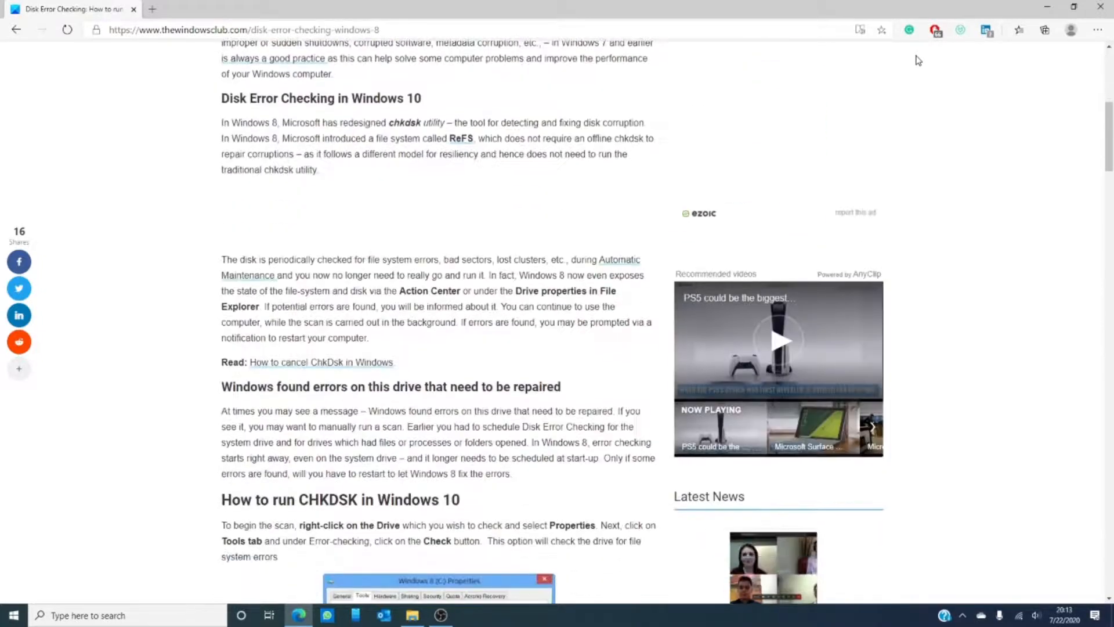
{"action": "scroll", "scroll_direction": "down", "scroll_amount": 3}
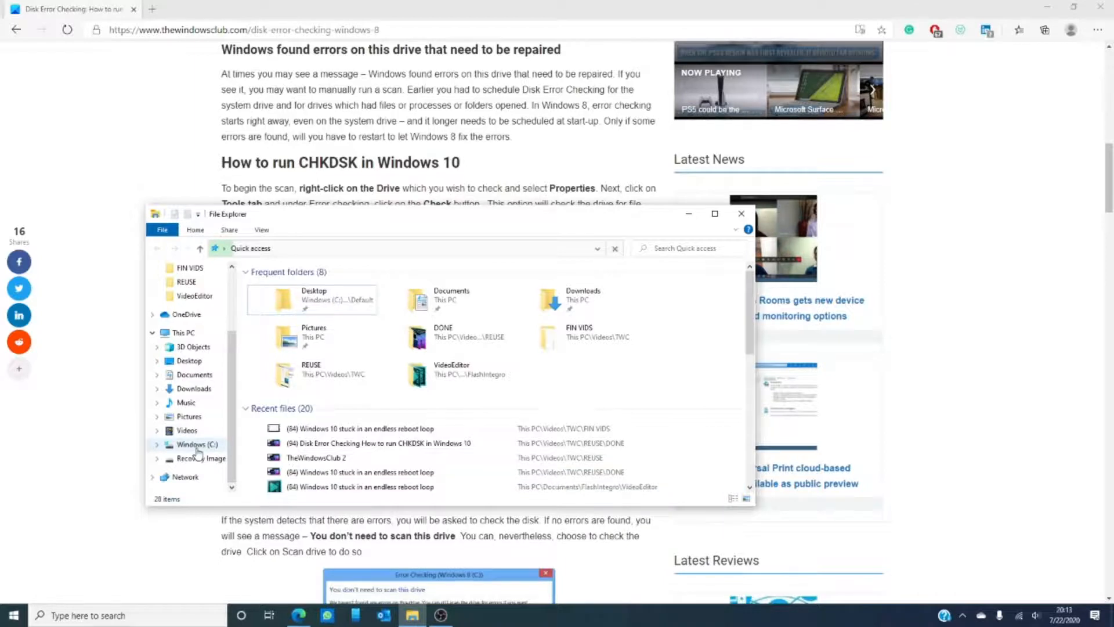
Step: Open Properties for the Windows (C:) drive and switch to its Tools tab
{"action": "right_click", "coordinate": [196, 444]}
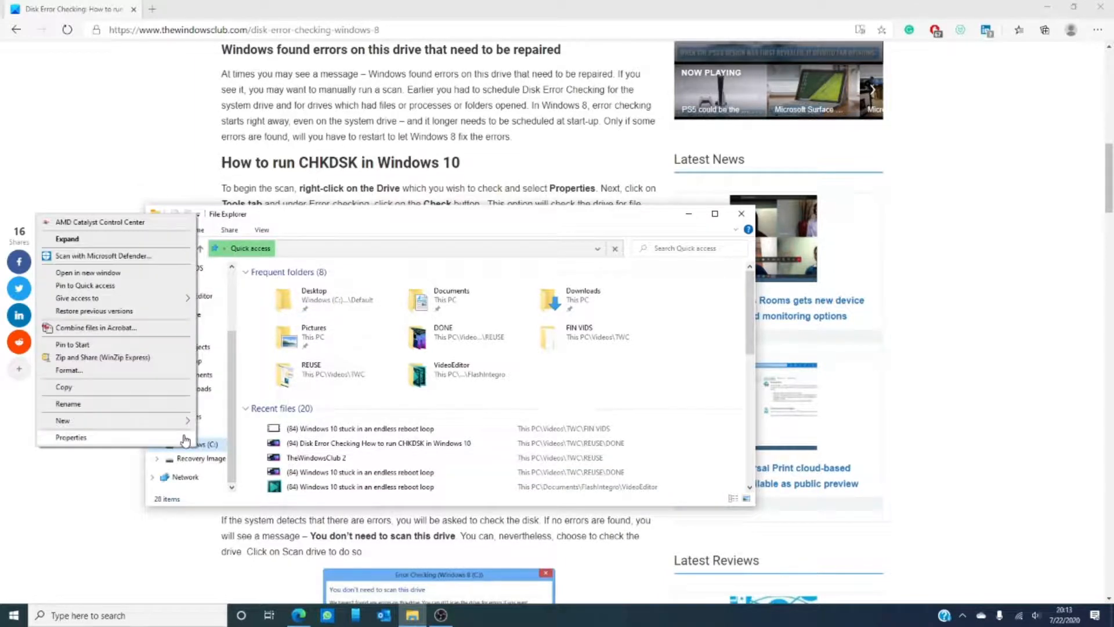
{"action": "left_click", "coordinate": [70, 437]}
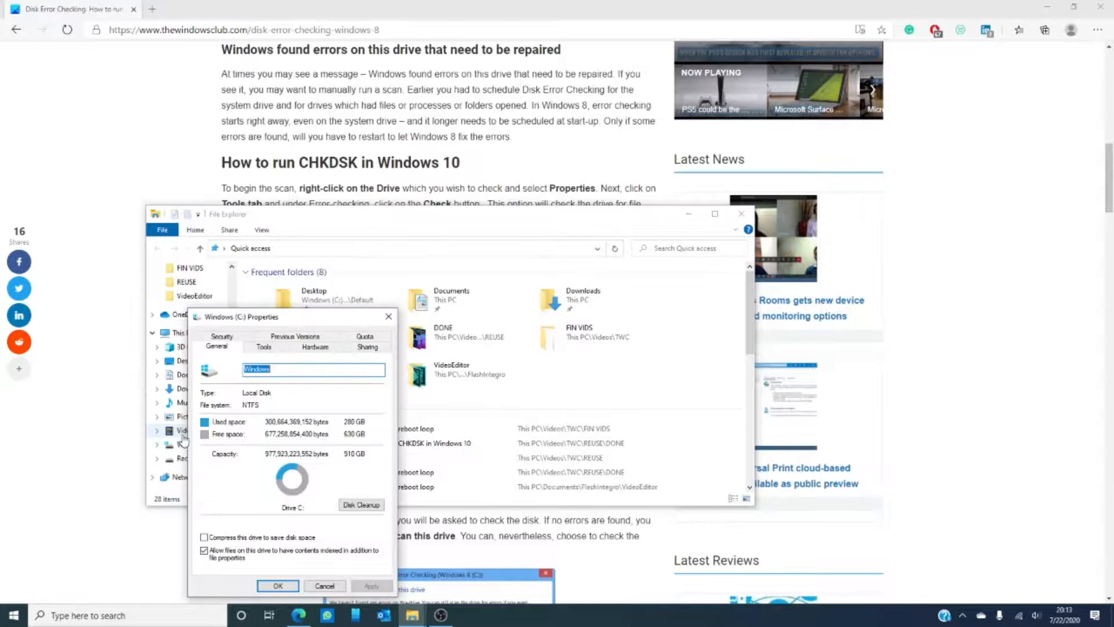
{"action": "left_click", "coordinate": [264, 346]}
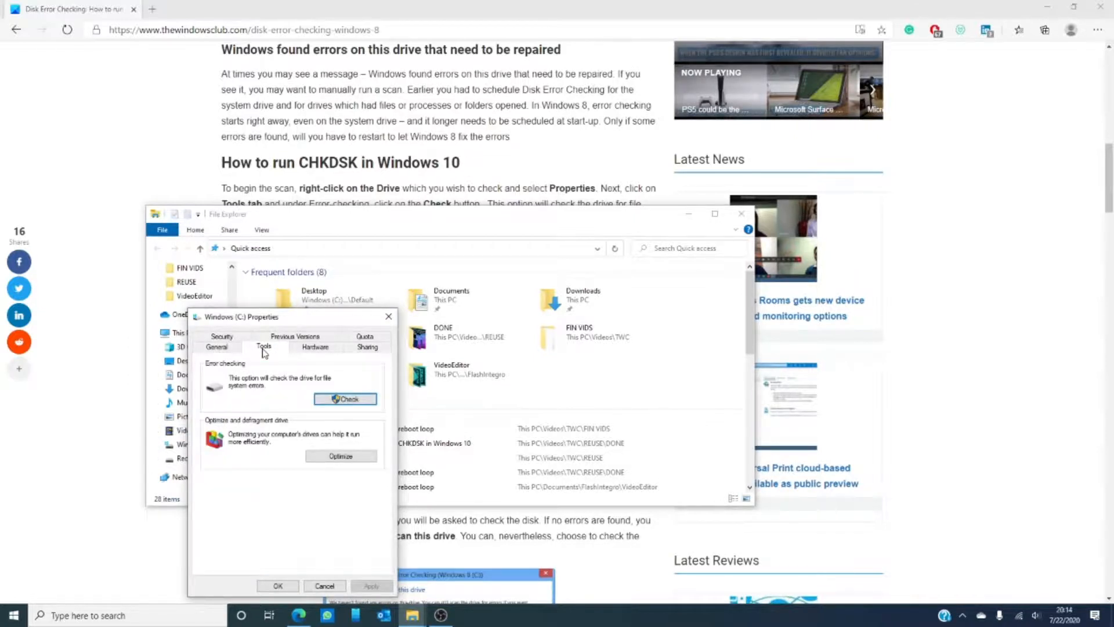
{"action": "mouse_move", "coordinate": [337, 413]}
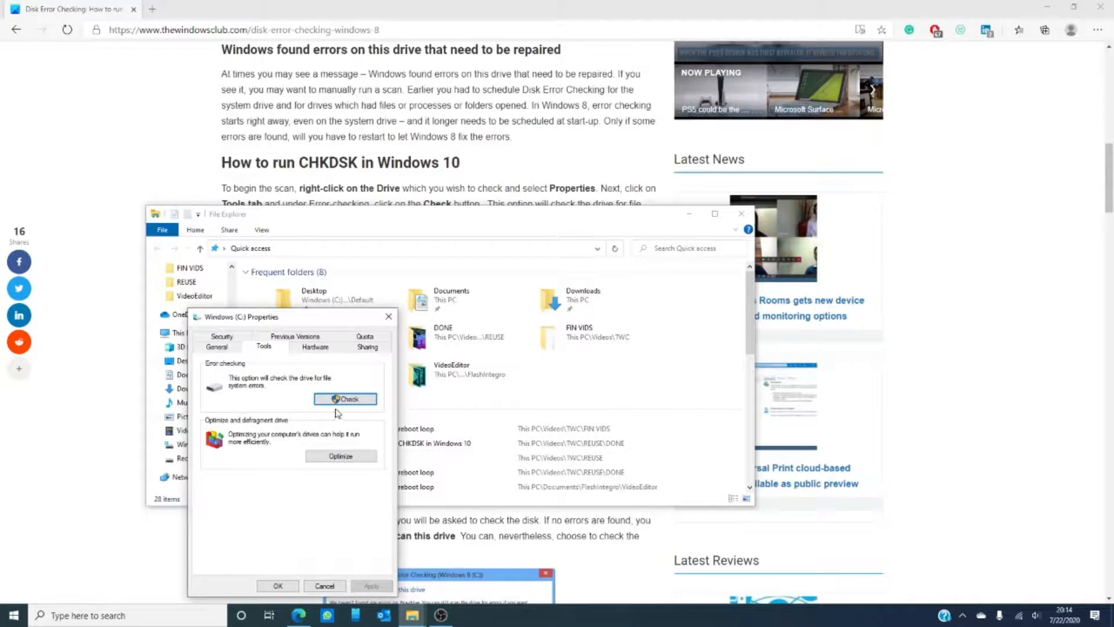
{"action": "mouse_move", "coordinate": [345, 399]}
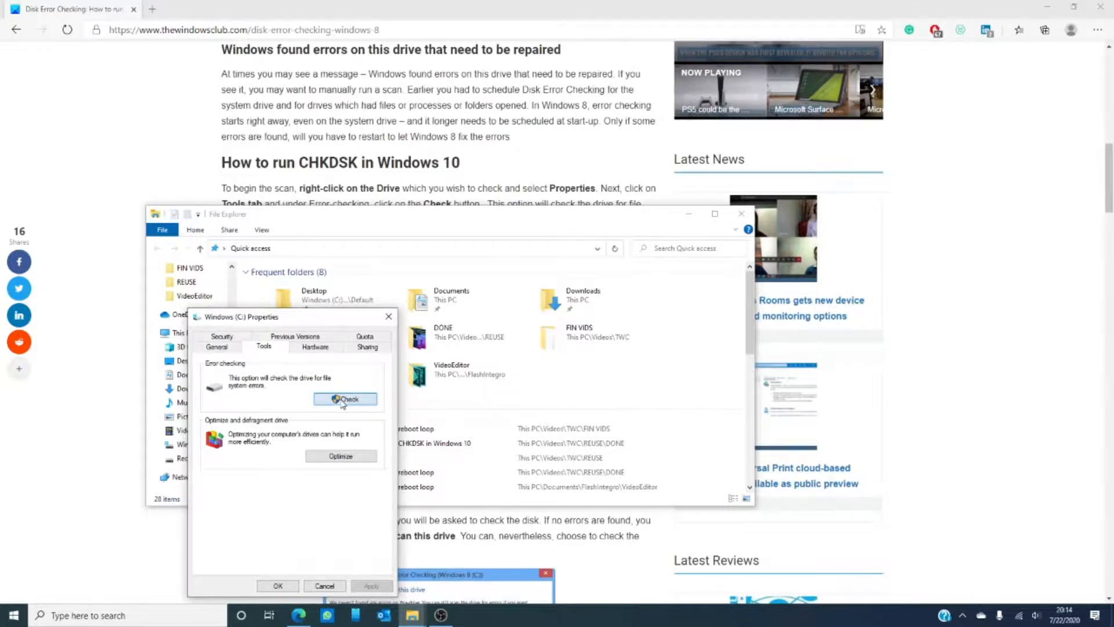
Step: Point to the Error checking Check button on the Tools tab
{"action": "left_click", "coordinate": [345, 399]}
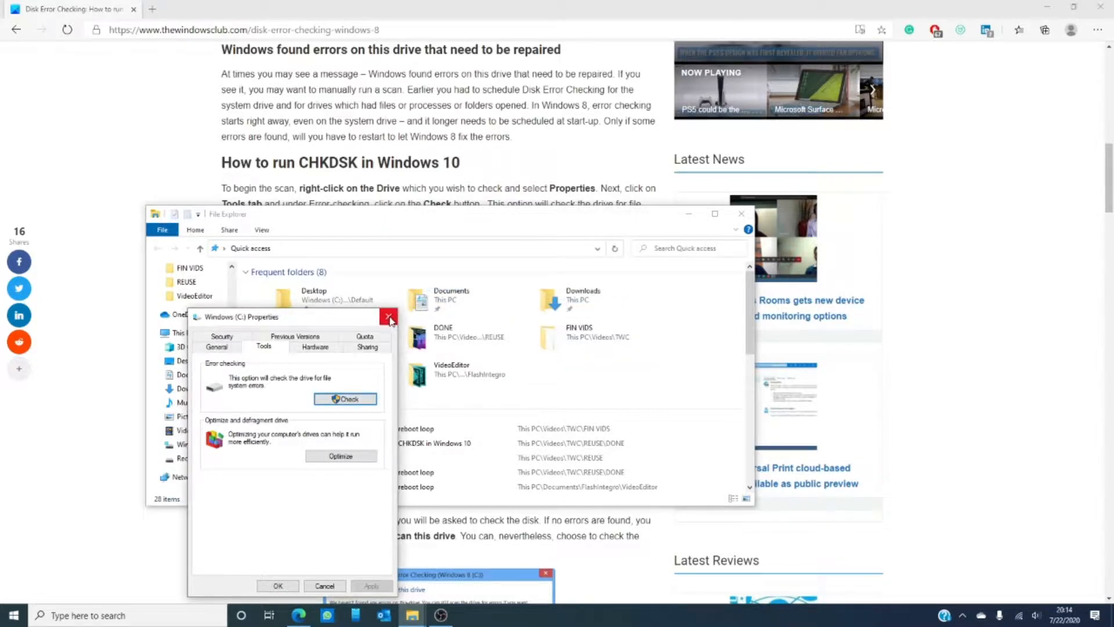
Step: Close the Windows (C:) Properties dialog and the File Explorer window
{"action": "left_click", "coordinate": [389, 316]}
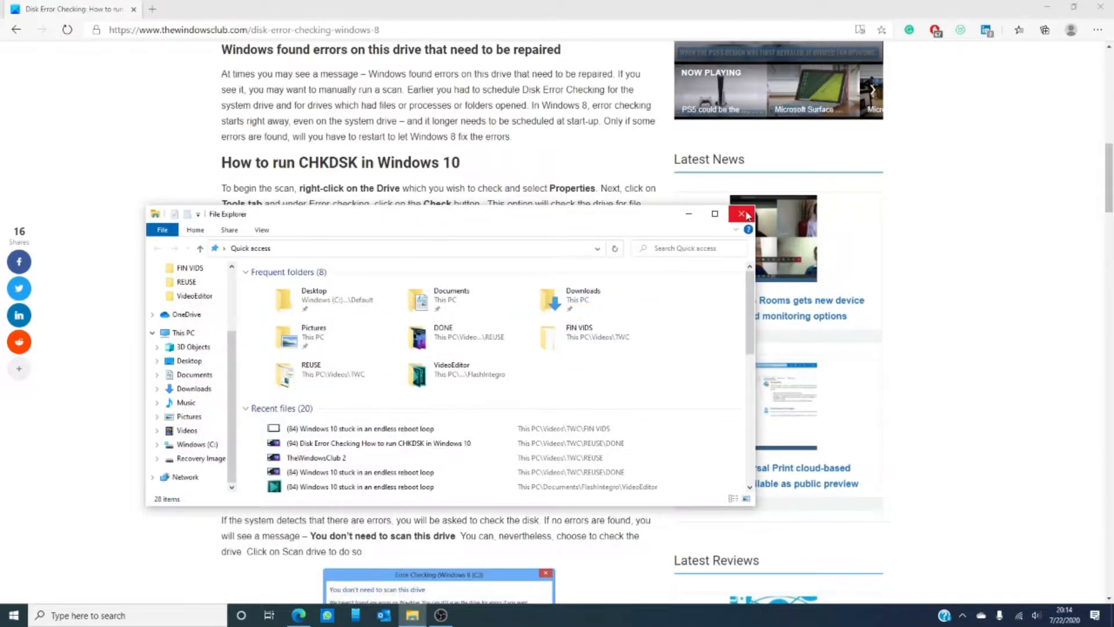
{"action": "left_click", "coordinate": [745, 215]}
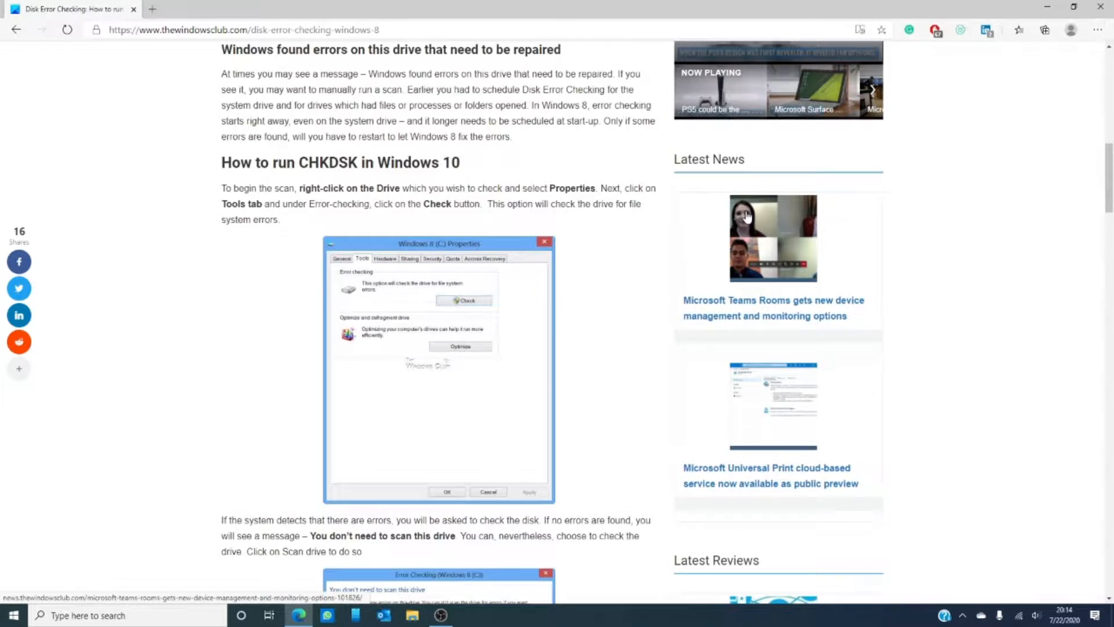